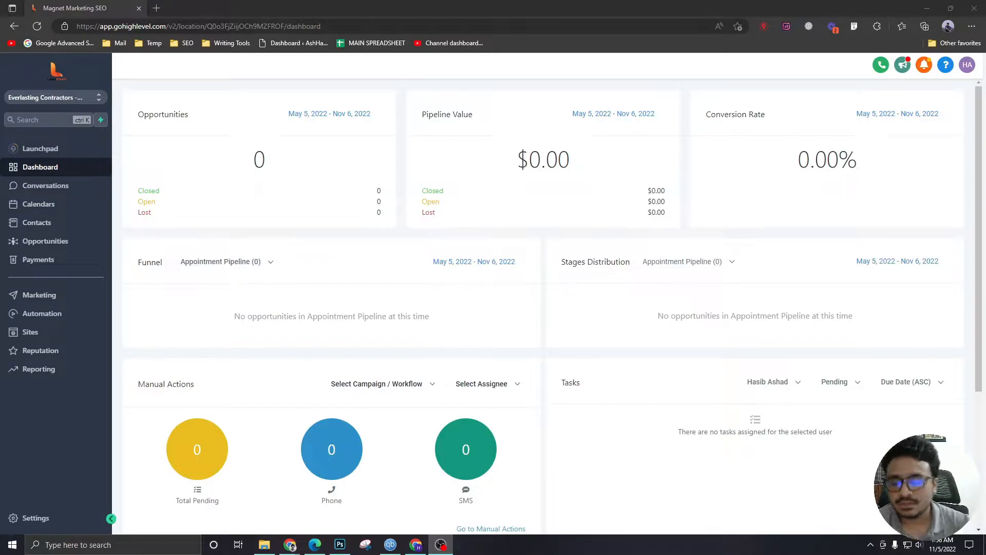
pyautogui.moveTo(395, 332)
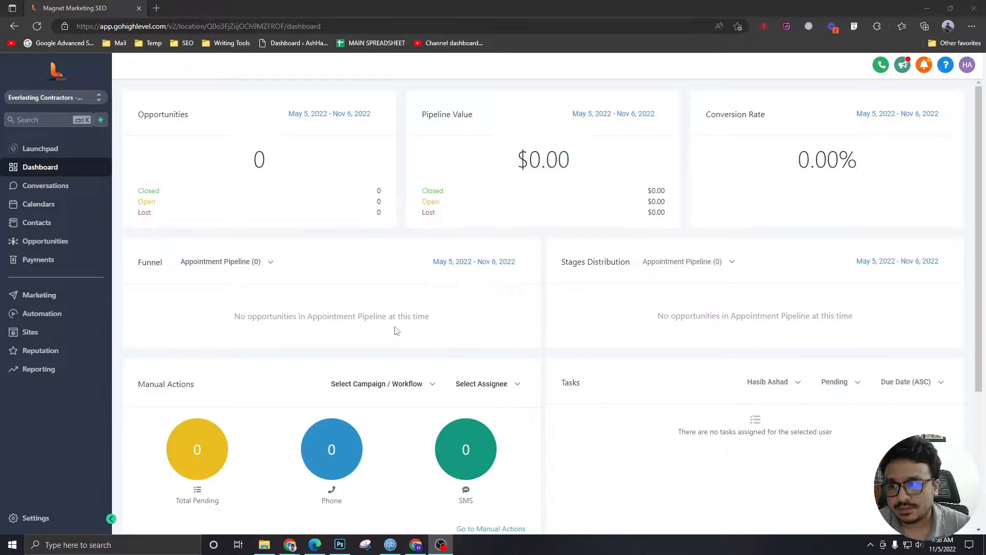
# Open Contacts from the sidebar to show the All smart list of five contacts
pyautogui.click(36, 222)
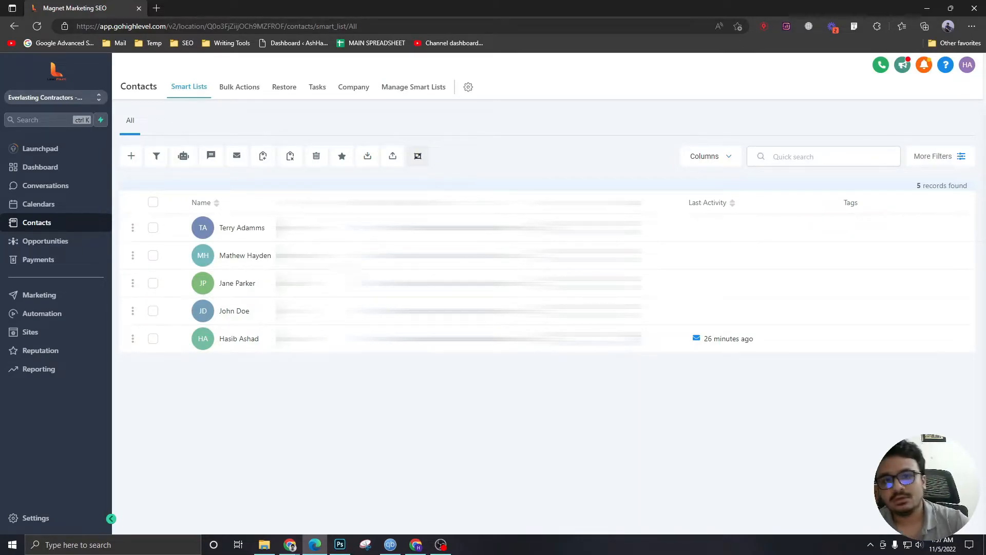
# Filter contacts by State is AZ and save as the 'Arizona Leads' smart list
pyautogui.click(937, 156)
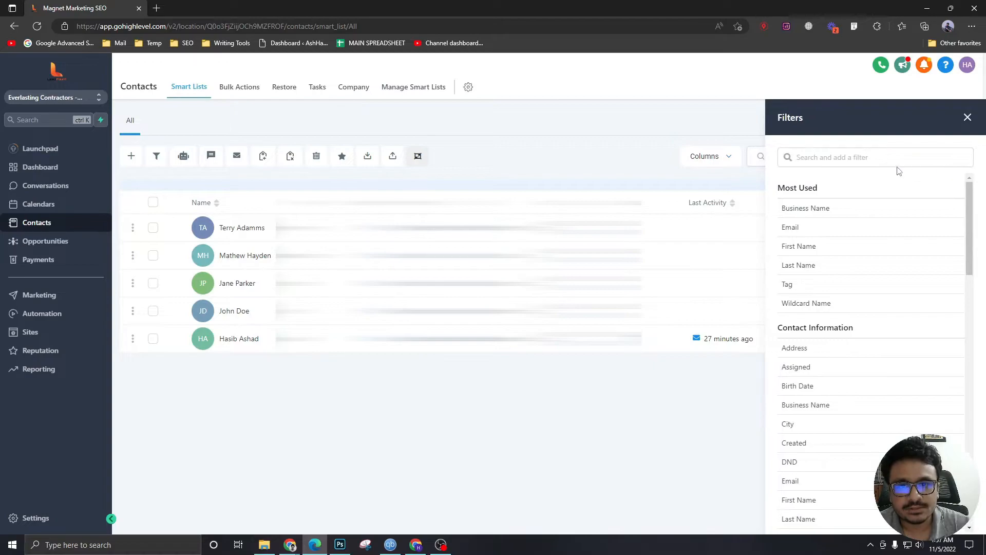
pyautogui.write('s')
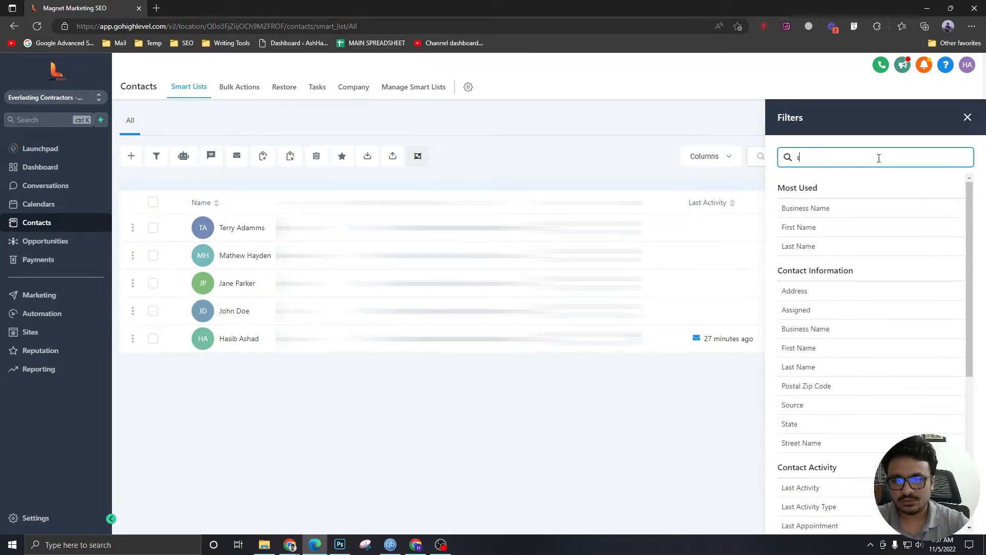
pyautogui.click(789, 423)
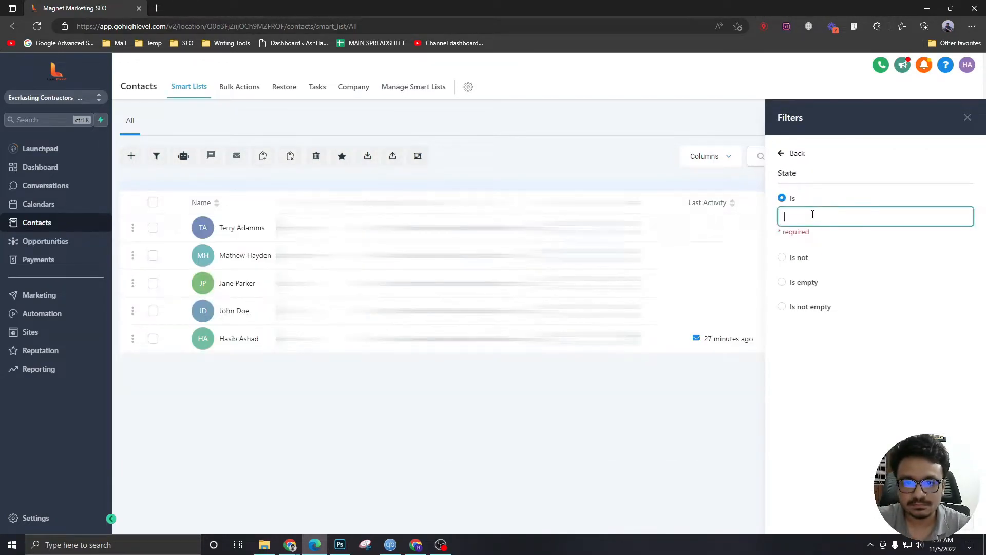
pyautogui.write('Az')
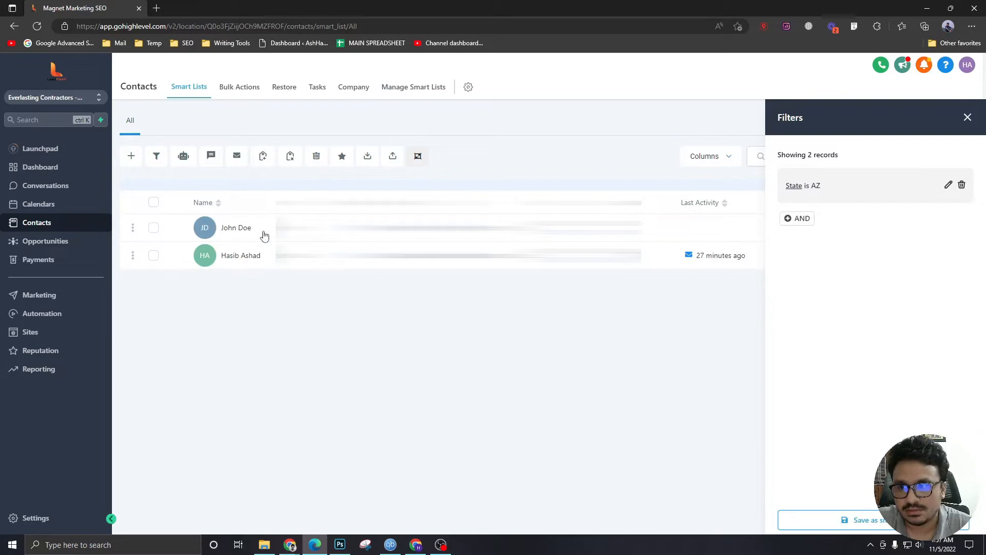
pyautogui.moveTo(735, 320)
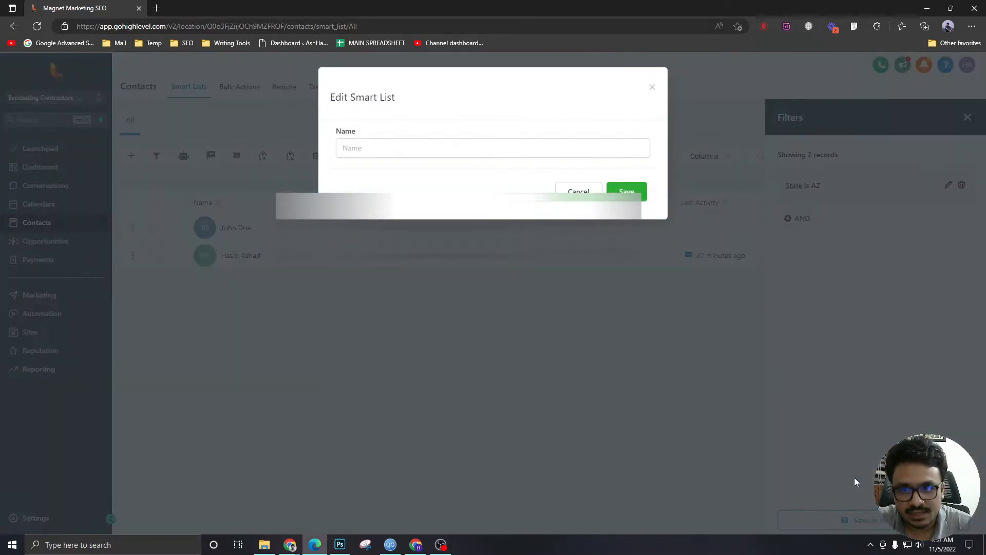
pyautogui.write('Arizona Leads')
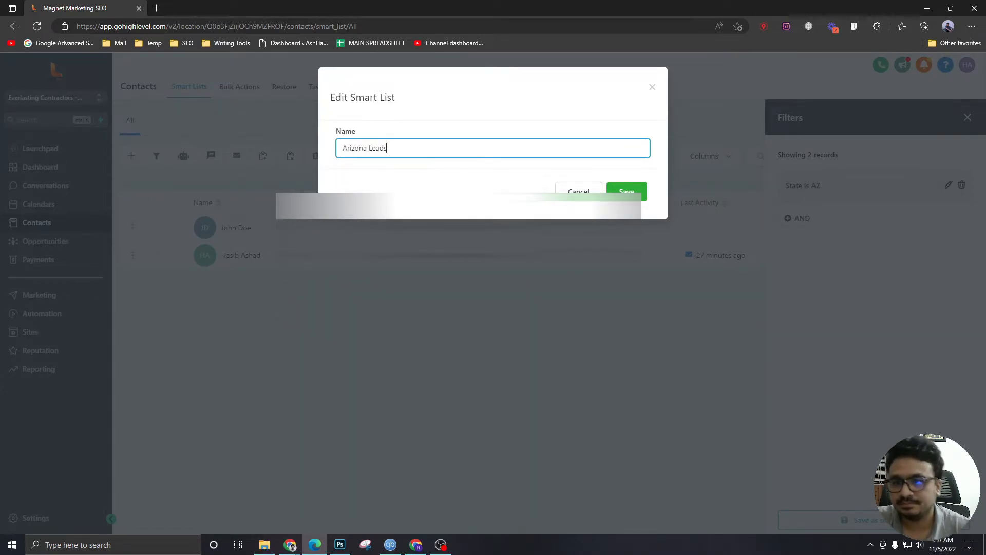
pyautogui.click(625, 191)
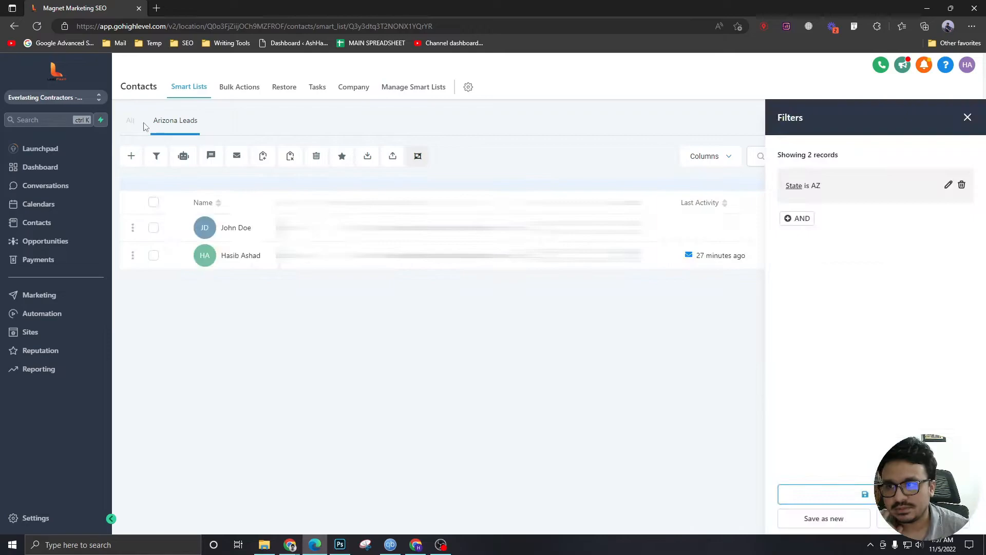
pyautogui.moveTo(181, 120)
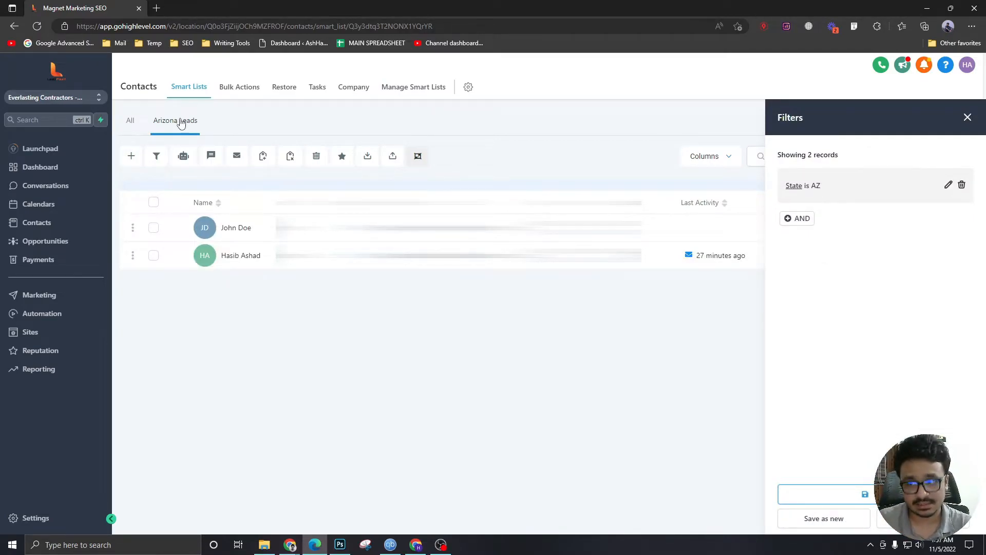
# Open John Doe from Arizona Leads, verify State is AZ, and return to the list
pyautogui.click(968, 118)
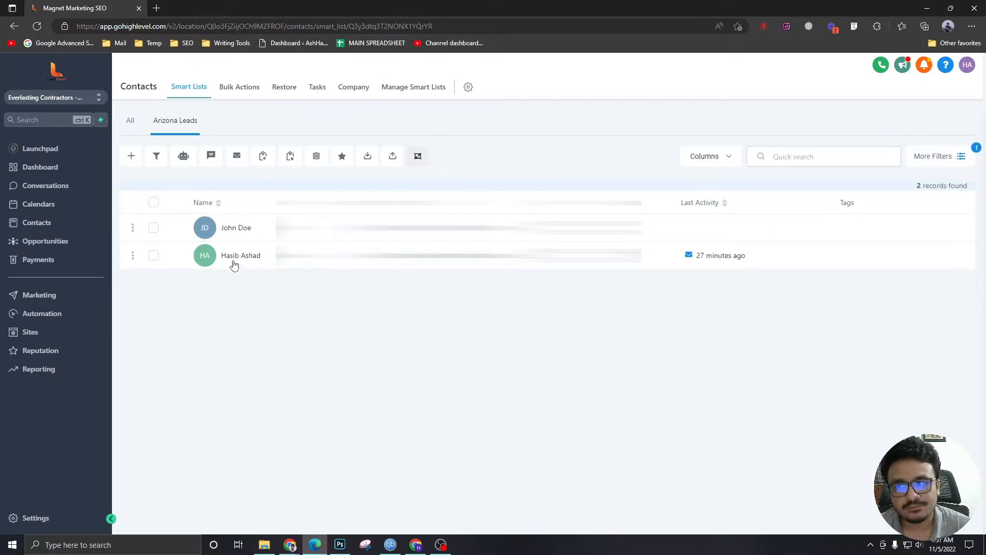
pyautogui.moveTo(233, 242)
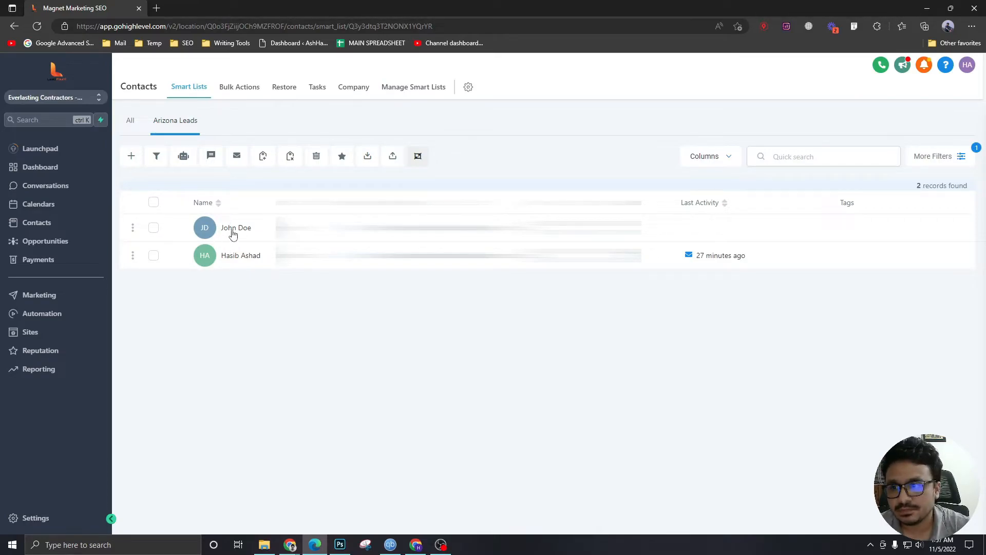
pyautogui.click(236, 227)
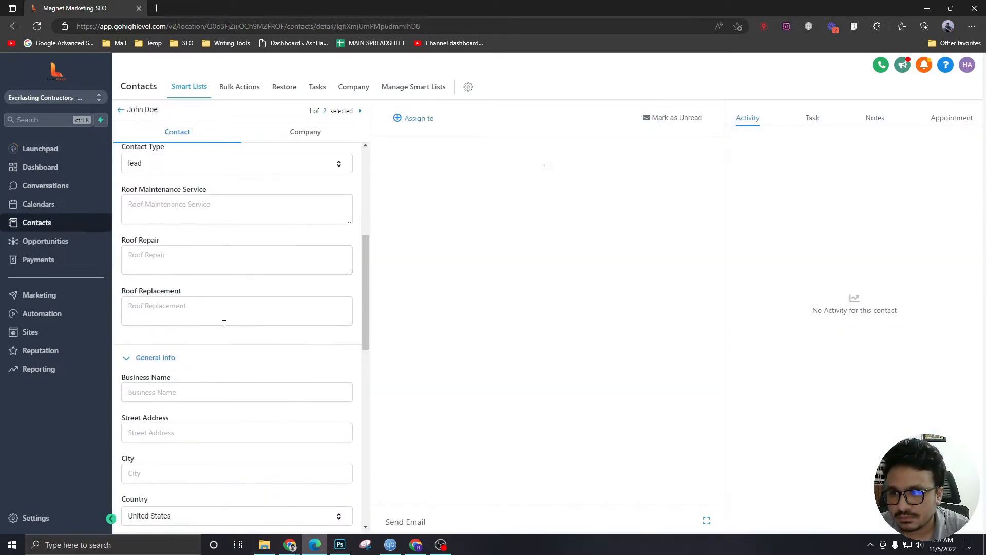
pyautogui.scroll(-3)
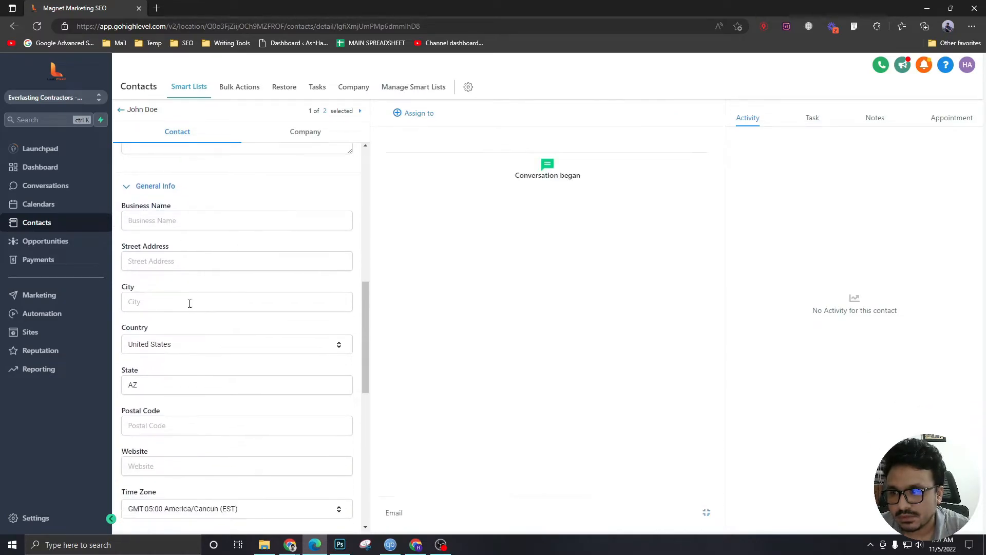
pyautogui.scroll(-3)
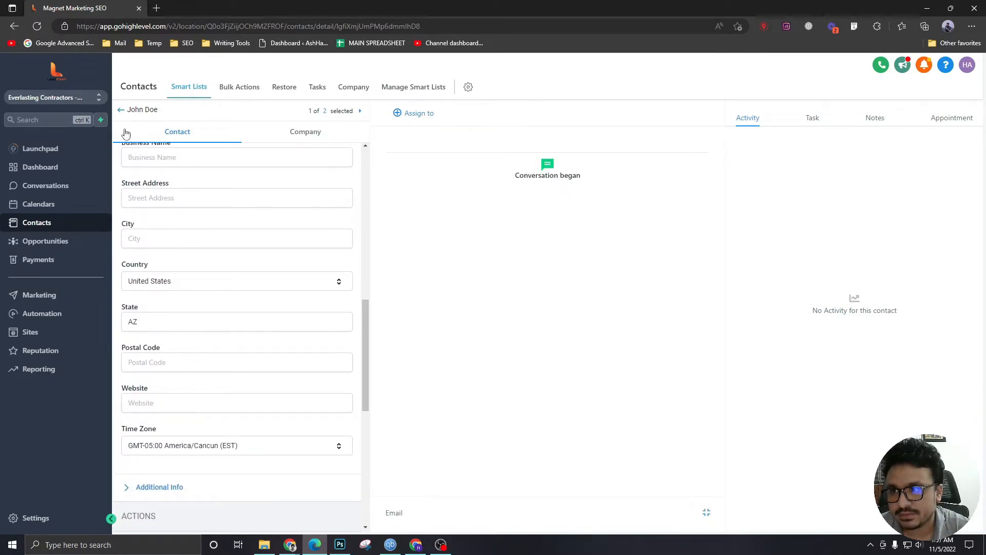
pyautogui.click(121, 109)
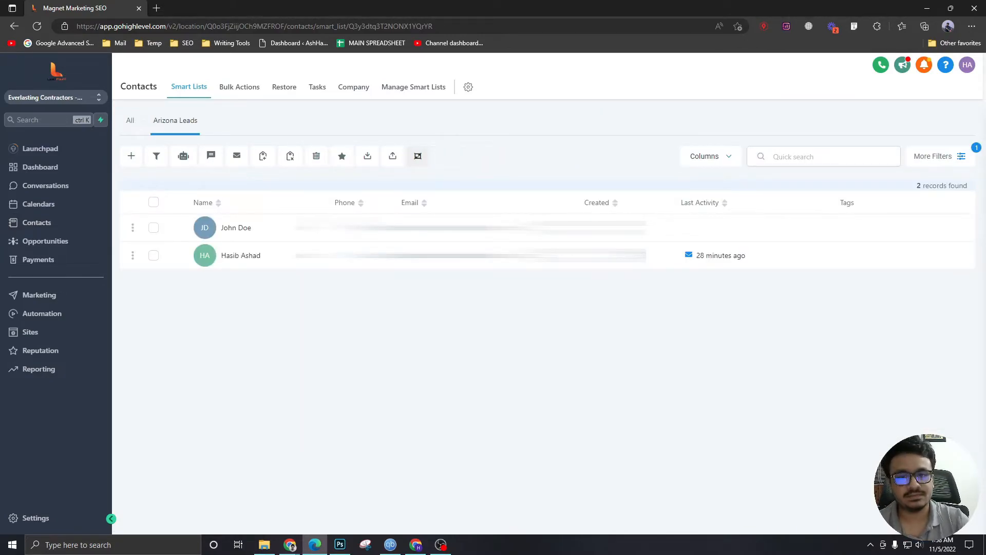
pyautogui.moveTo(368, 155)
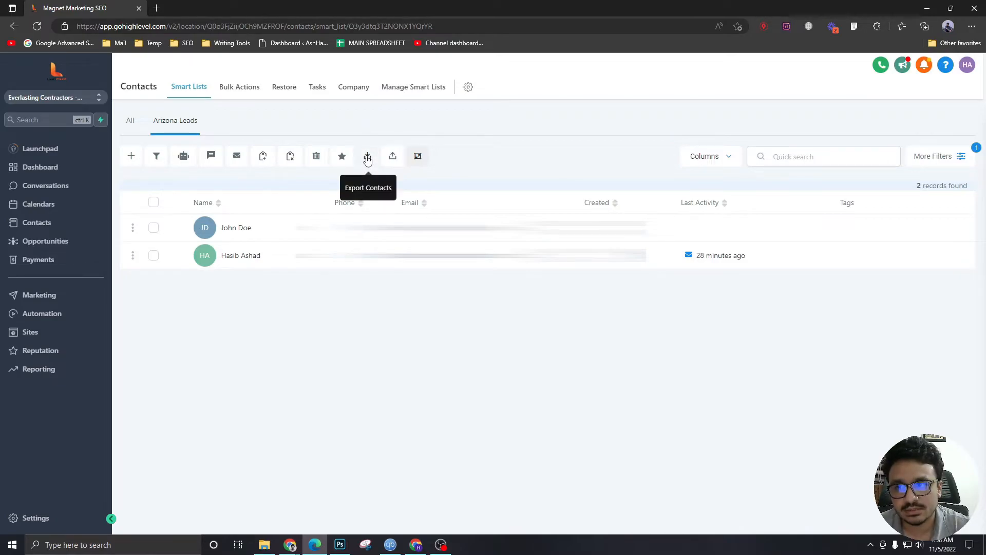
pyautogui.click(367, 156)
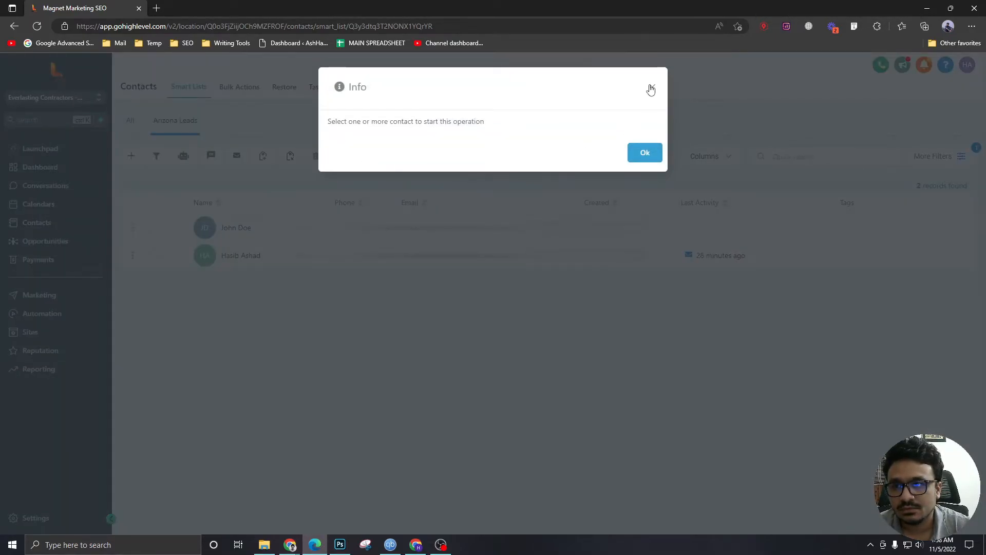
pyautogui.click(651, 87)
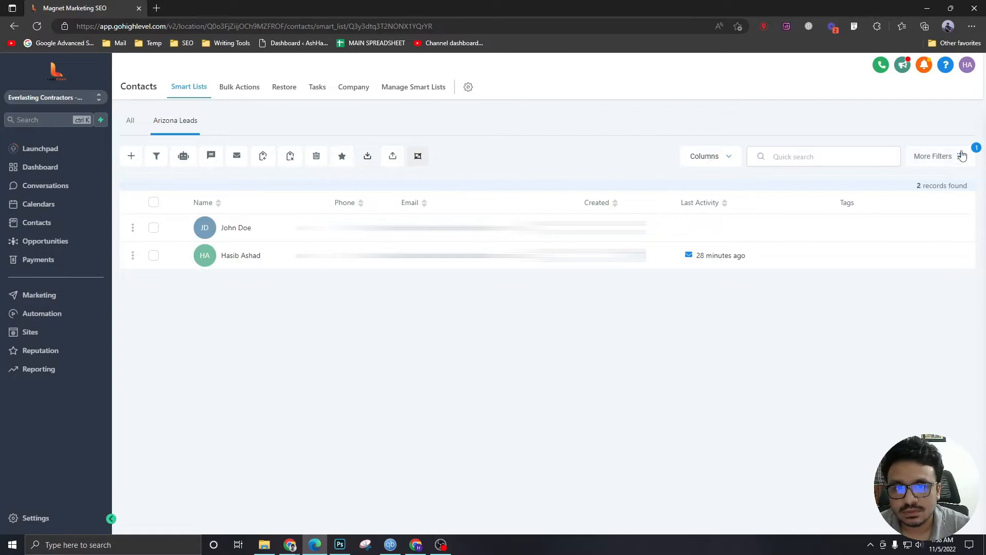
pyautogui.click(933, 156)
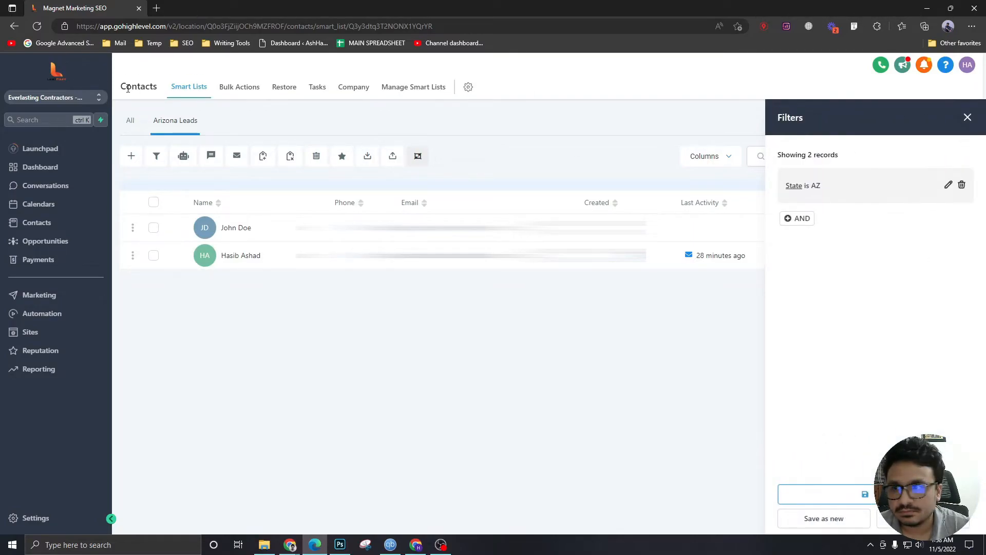
pyautogui.click(967, 117)
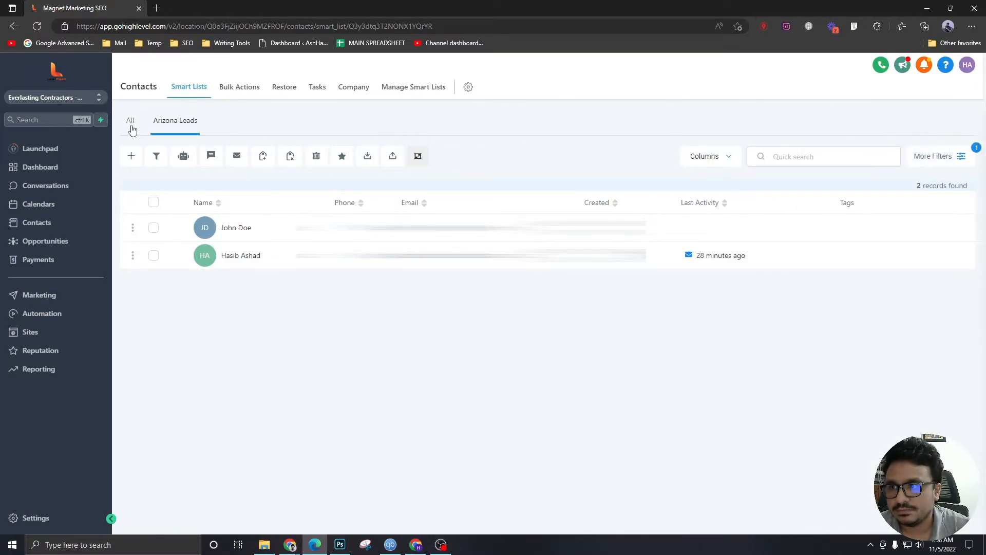
# From All contacts, filter State is CO and save as the 'Colorado Leads' smart list
pyautogui.click(130, 120)
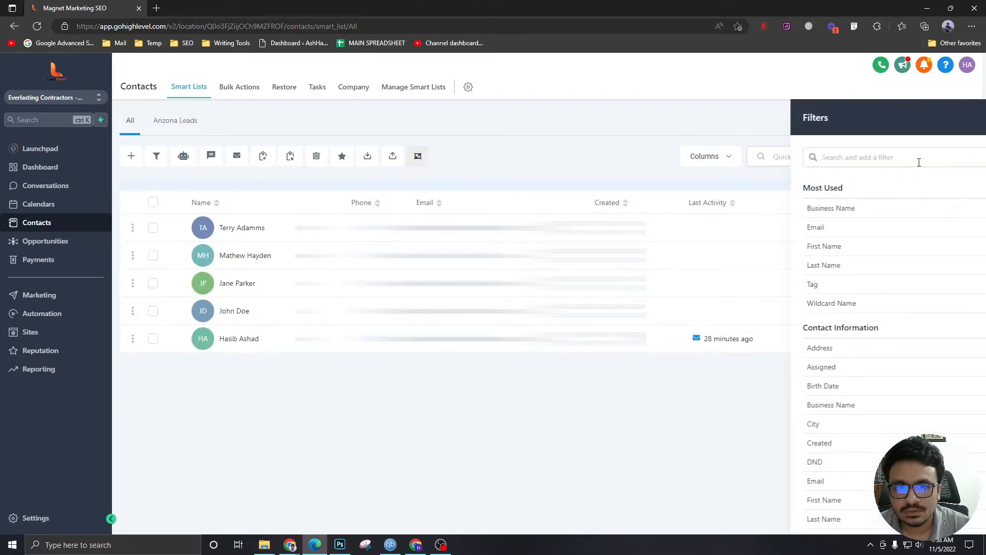
pyautogui.write('sta')
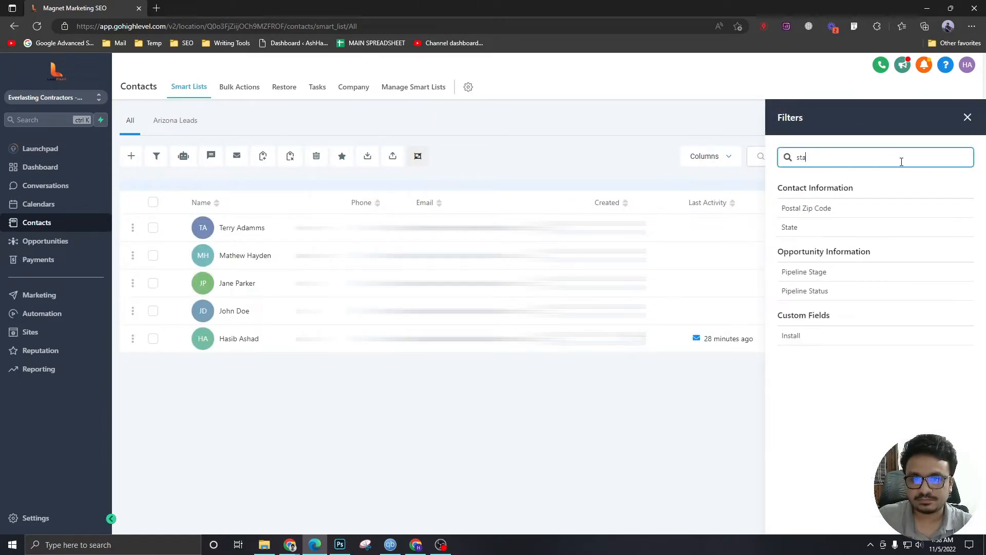
pyautogui.click(790, 227)
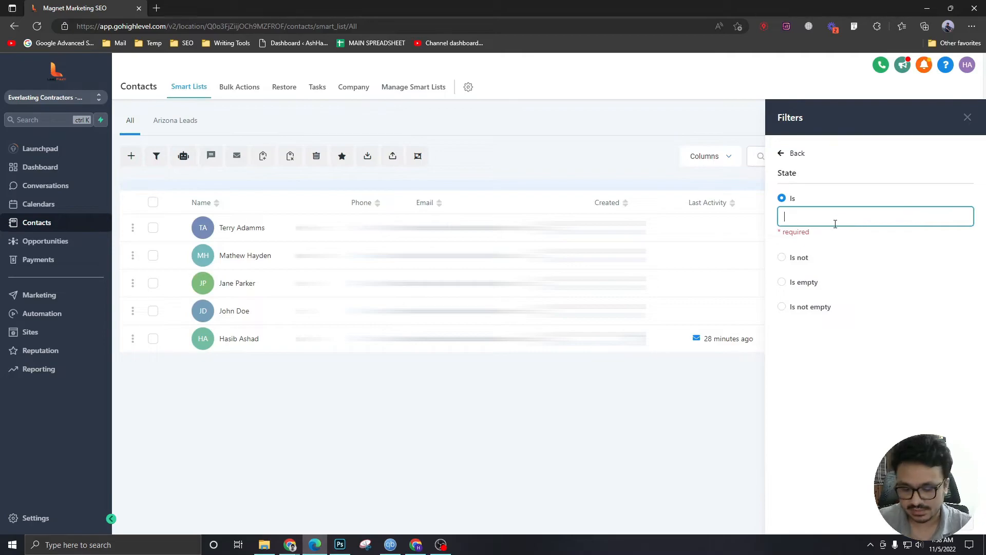
pyautogui.write('CO')
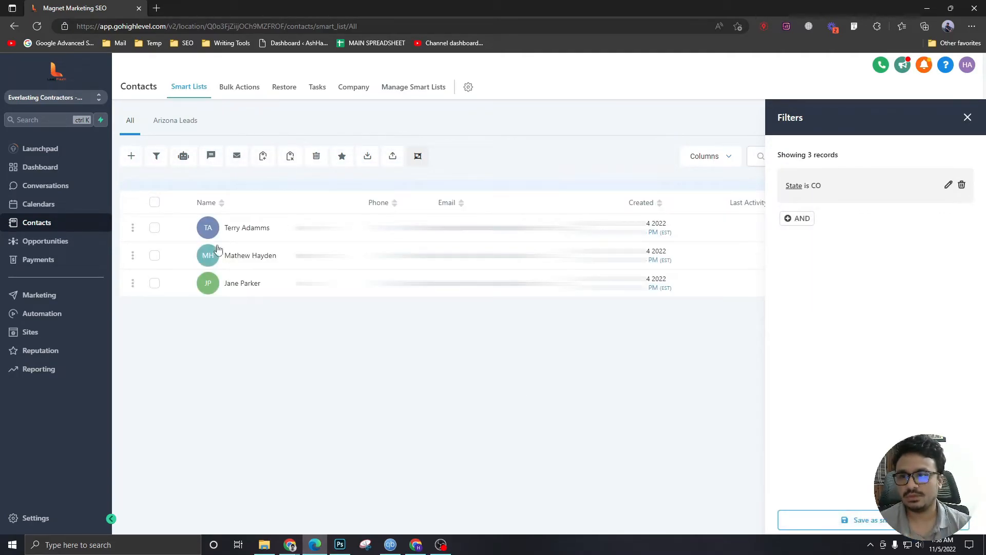
pyautogui.moveTo(898, 245)
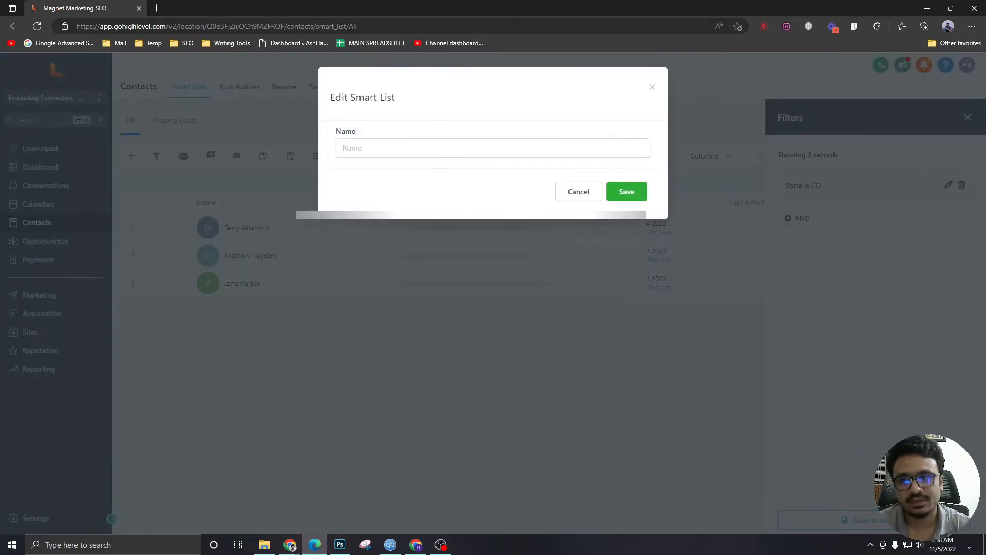
pyautogui.write('Colorado Leads')
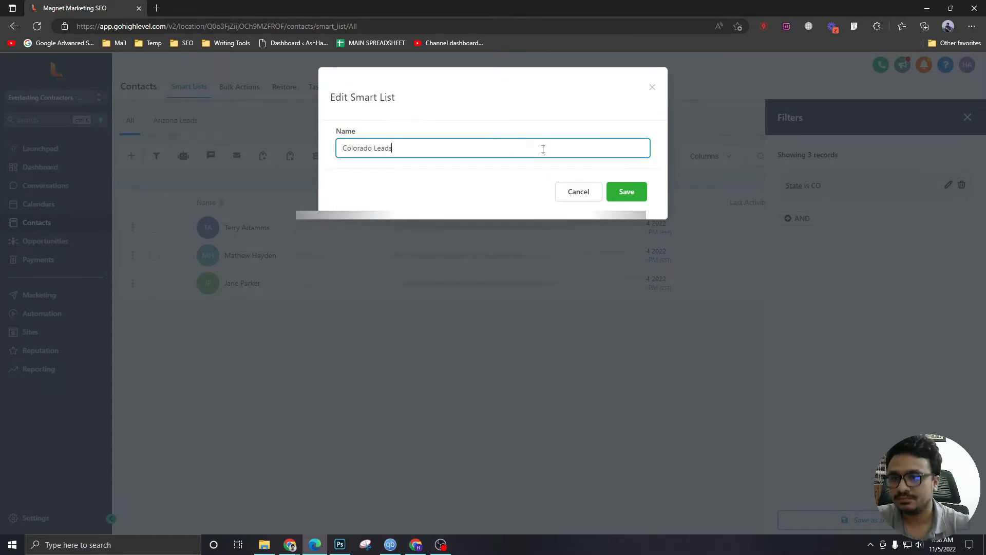
pyautogui.click(625, 191)
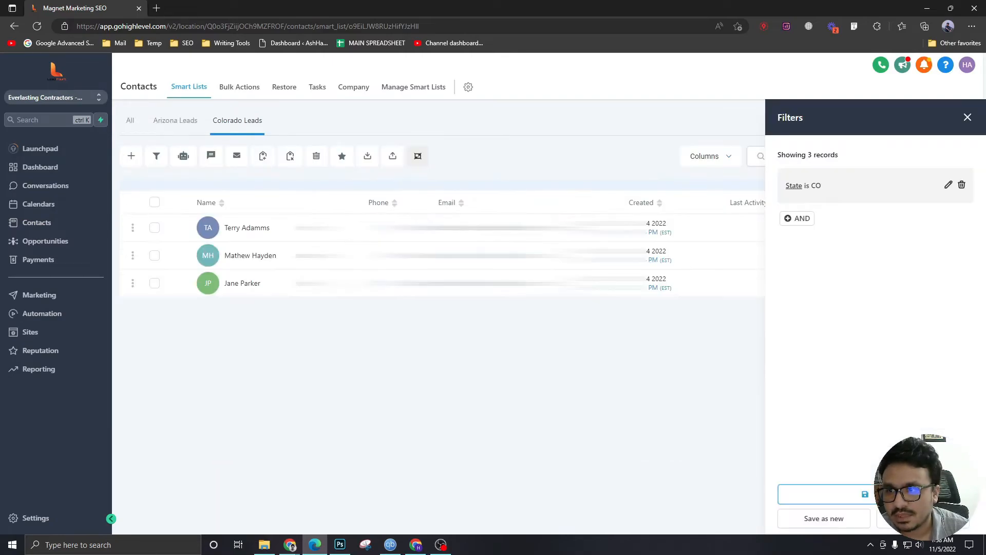
pyautogui.click(967, 117)
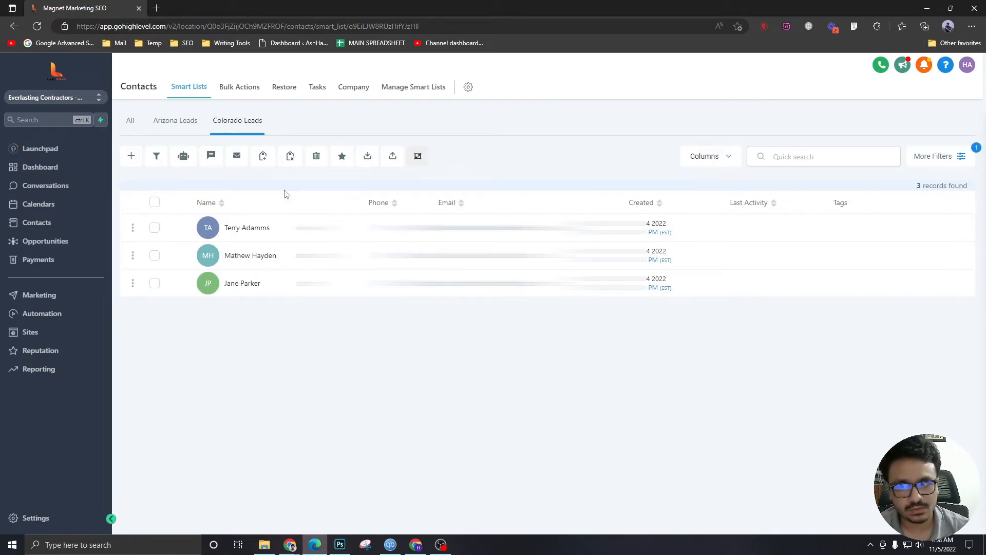
pyautogui.moveTo(121, 130)
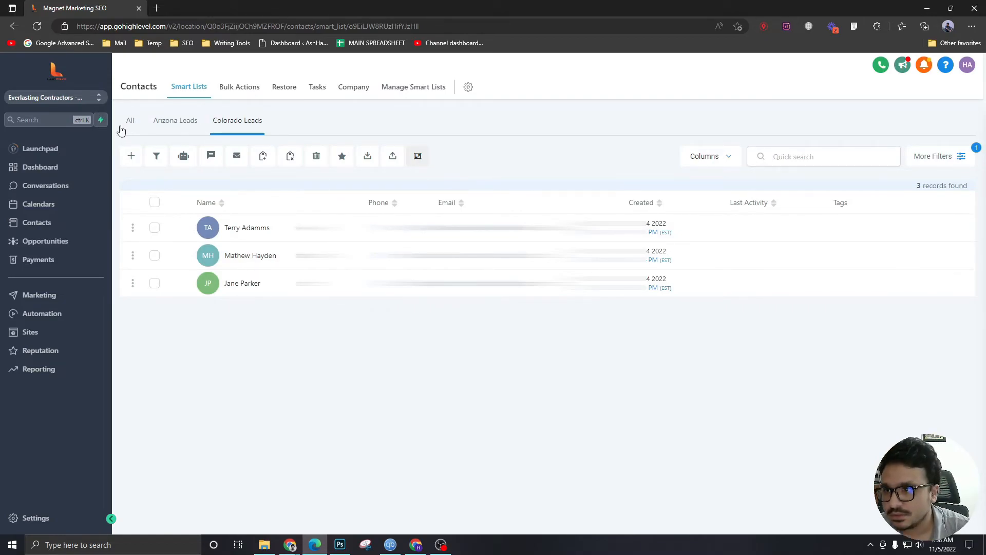
# Return to All contacts and browse through the More Filters options
pyautogui.click(130, 120)
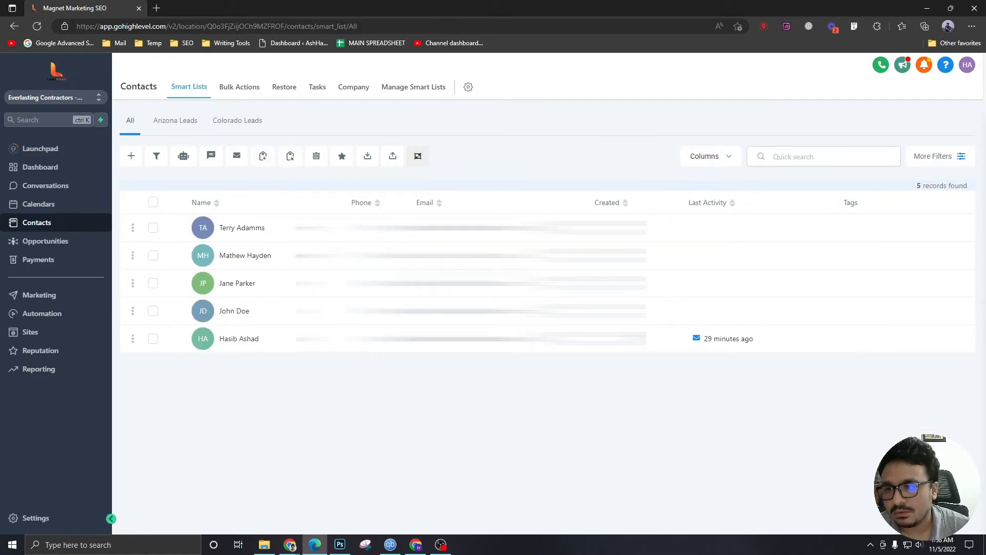
pyautogui.click(937, 156)
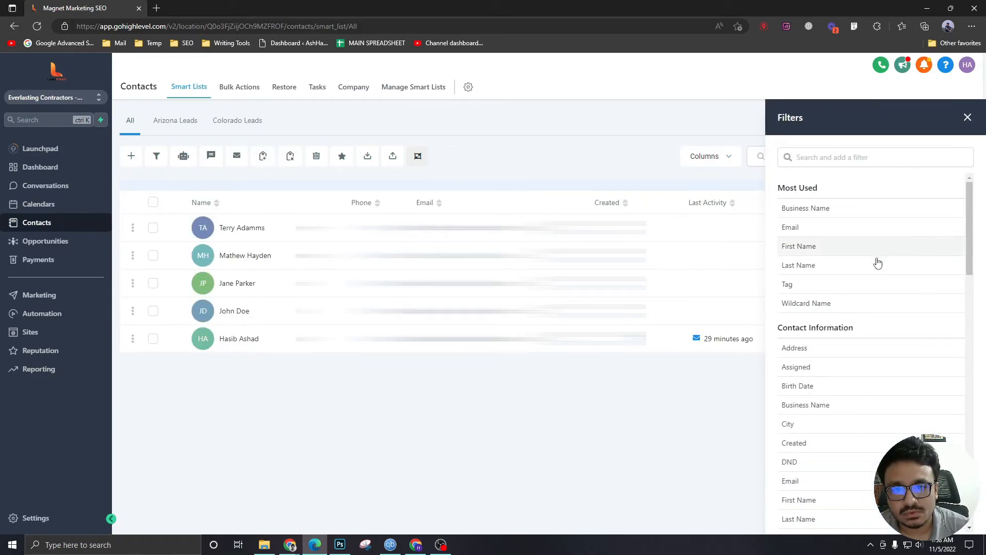
pyautogui.moveTo(847, 319)
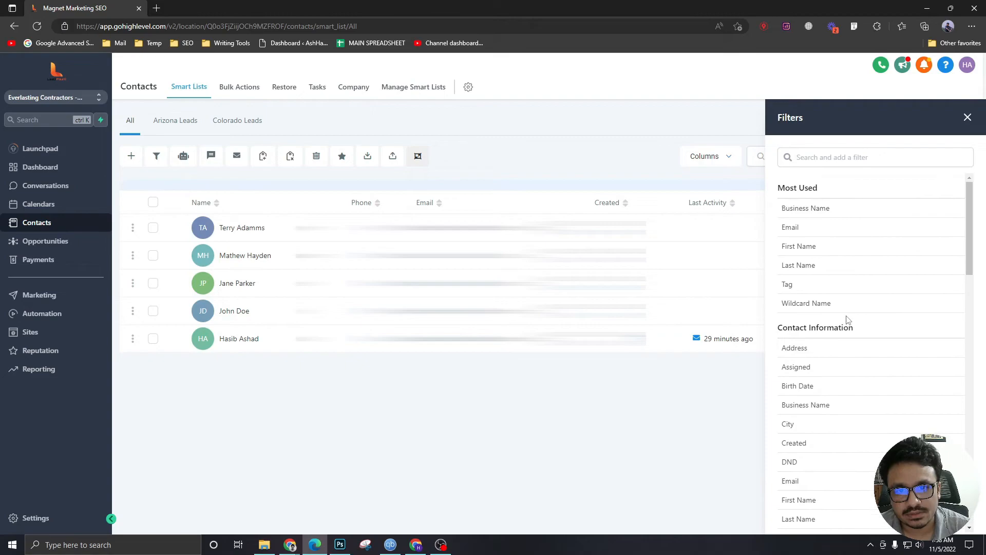
pyautogui.scroll(-3)
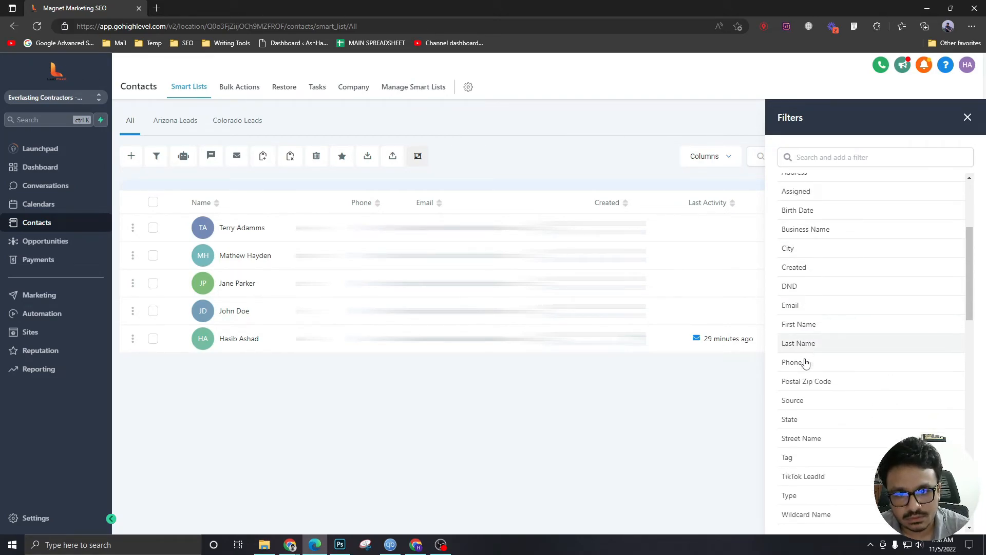
pyautogui.scroll(-3)
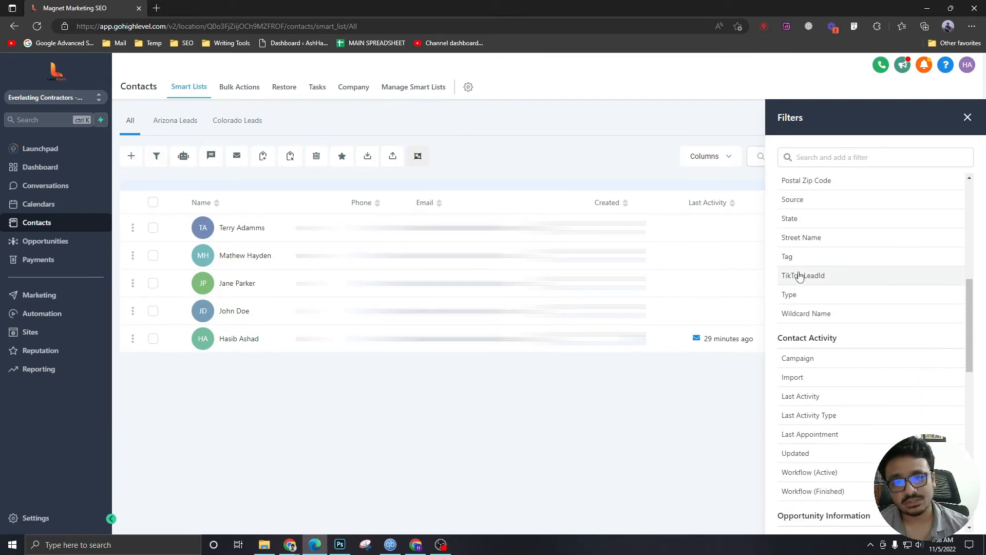
pyautogui.scroll(-3)
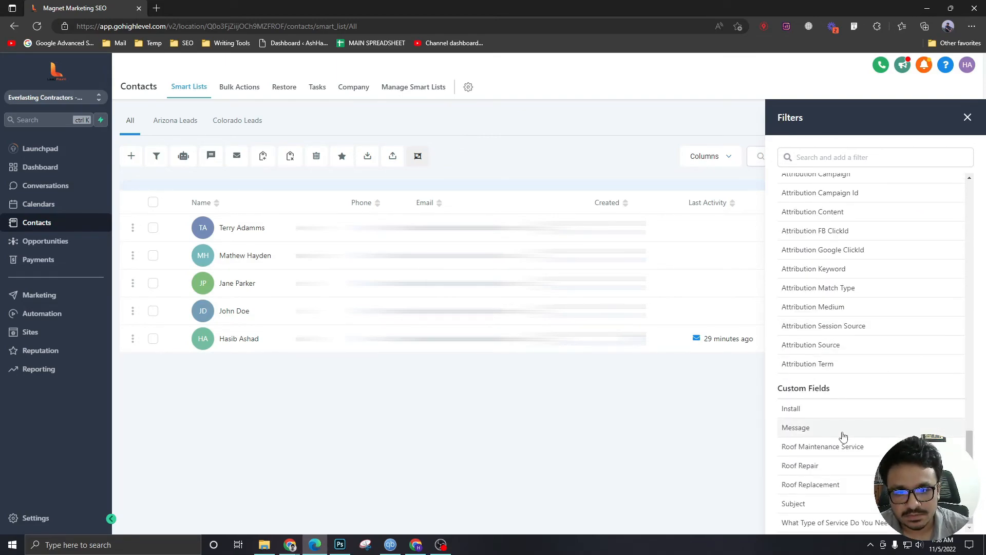